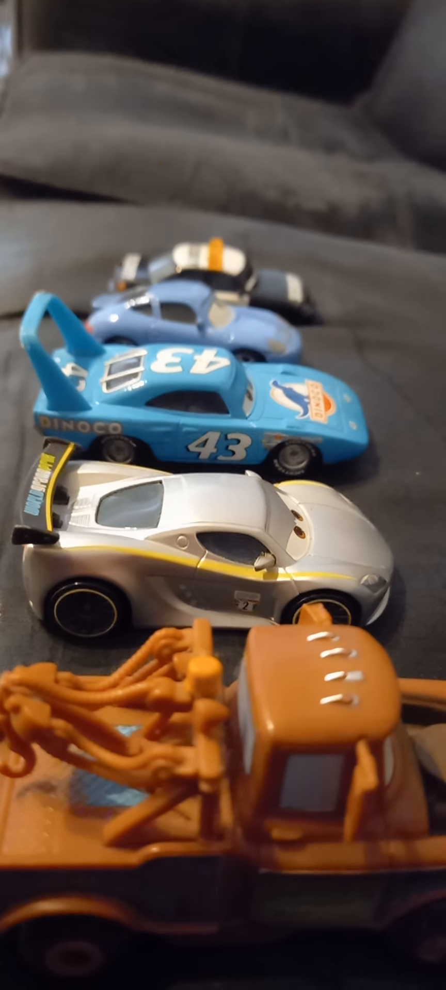
mouse_move(223, 495)
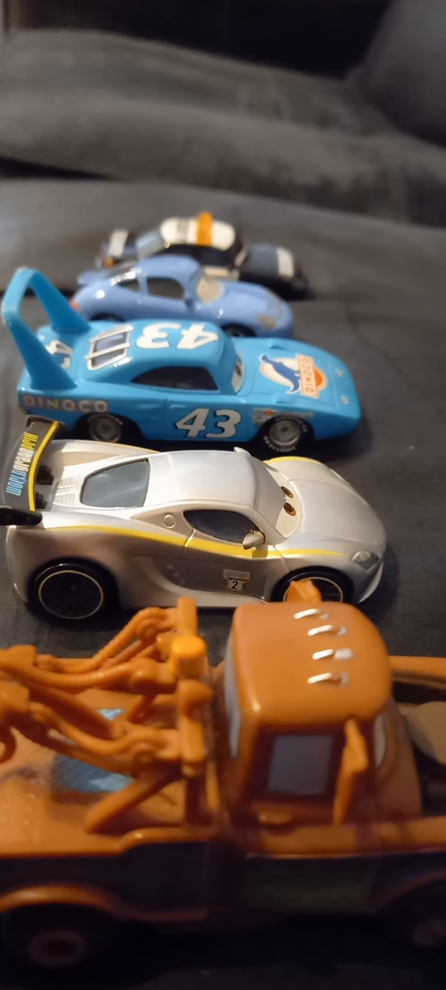